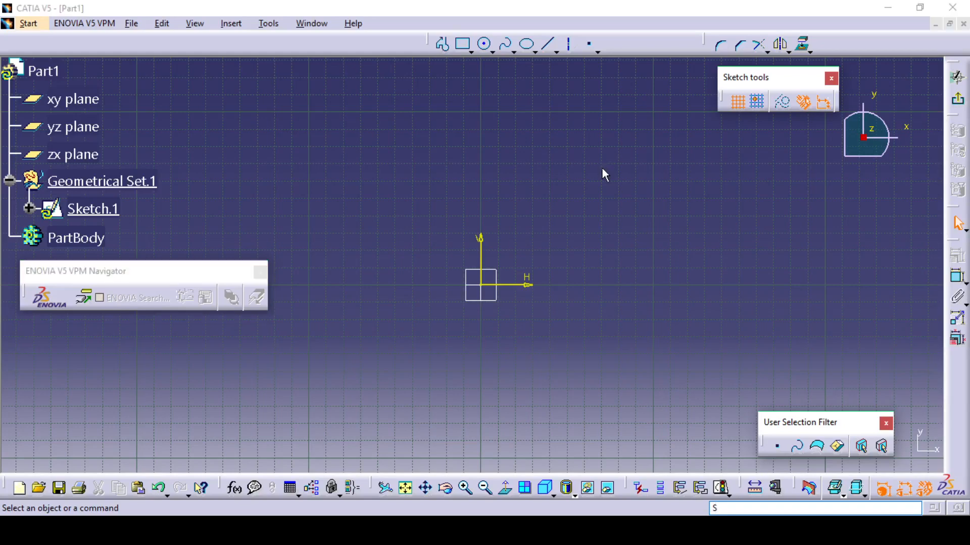
# - Start the Spline command in the empty Sketch.1
pyautogui.click(124, 270)
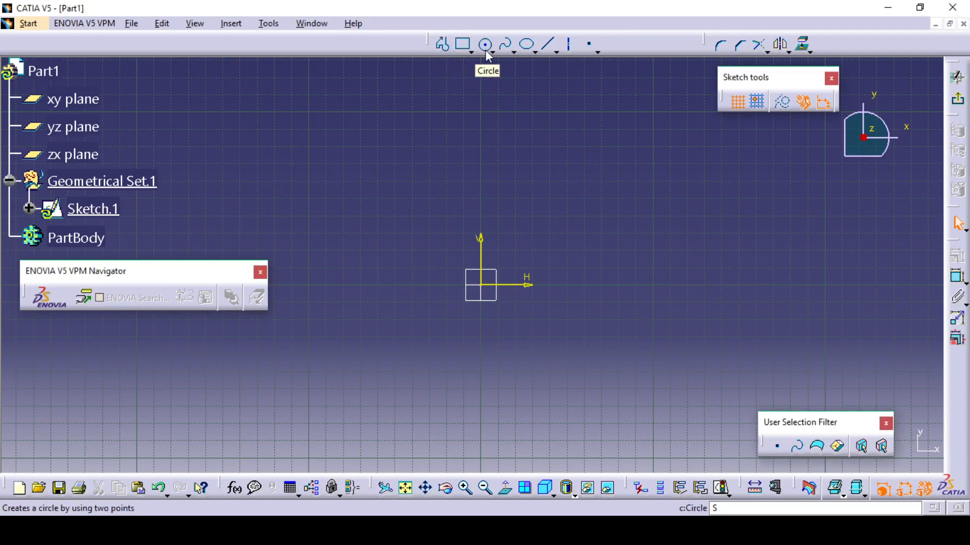
pyautogui.moveTo(506, 44)
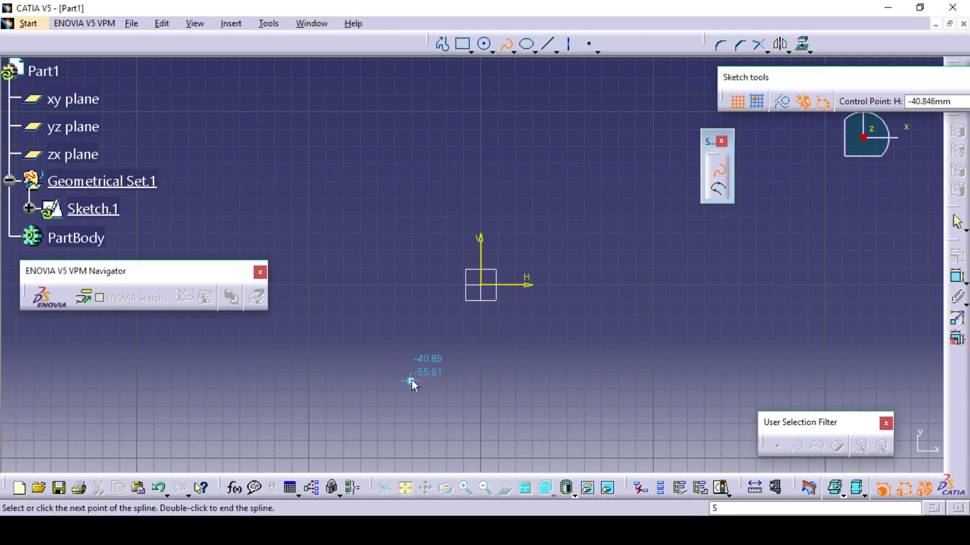
# - Draw the left S-shaped spline from lower left up to its top point
pyautogui.click(410, 190)
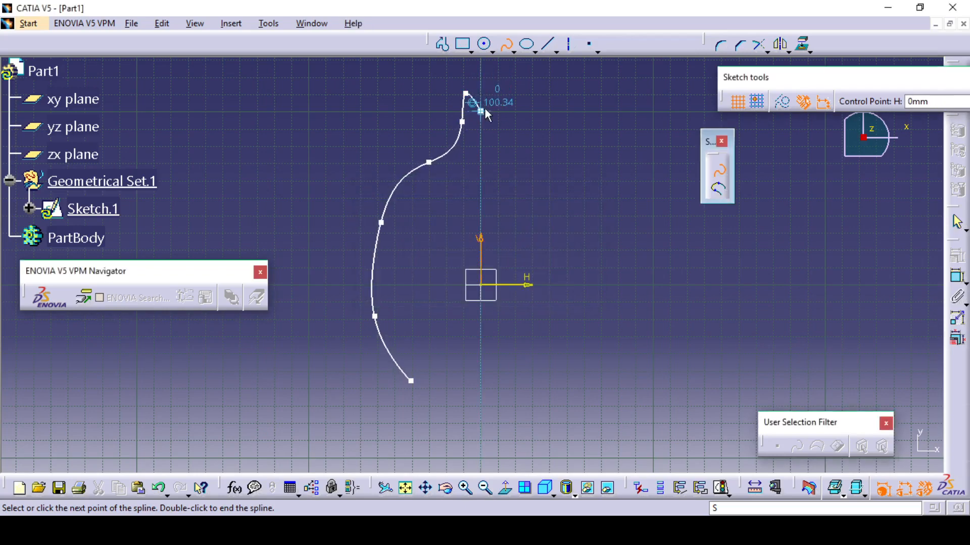
pyautogui.doubleClick(466, 94)
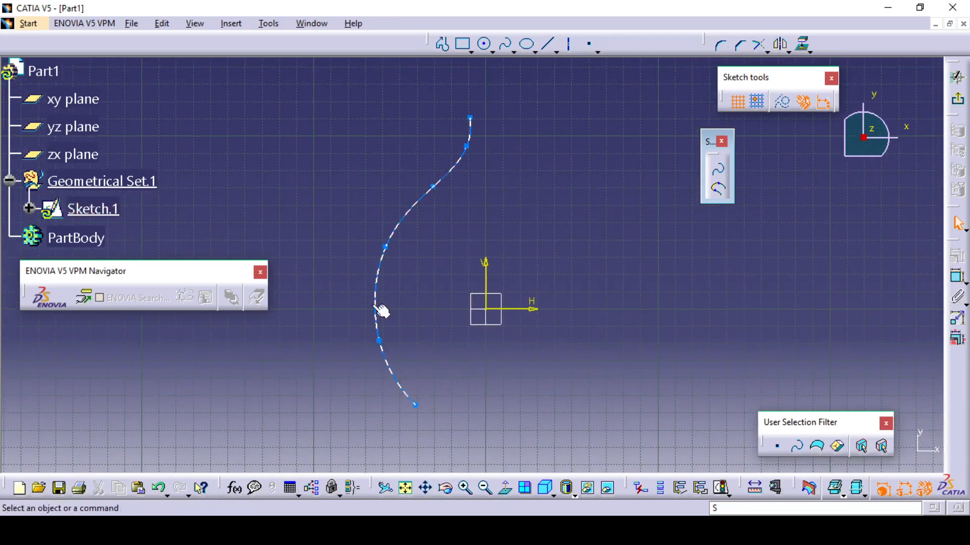
# - Draw a second spline on the right side, mirroring the left curve
pyautogui.click(527, 218)
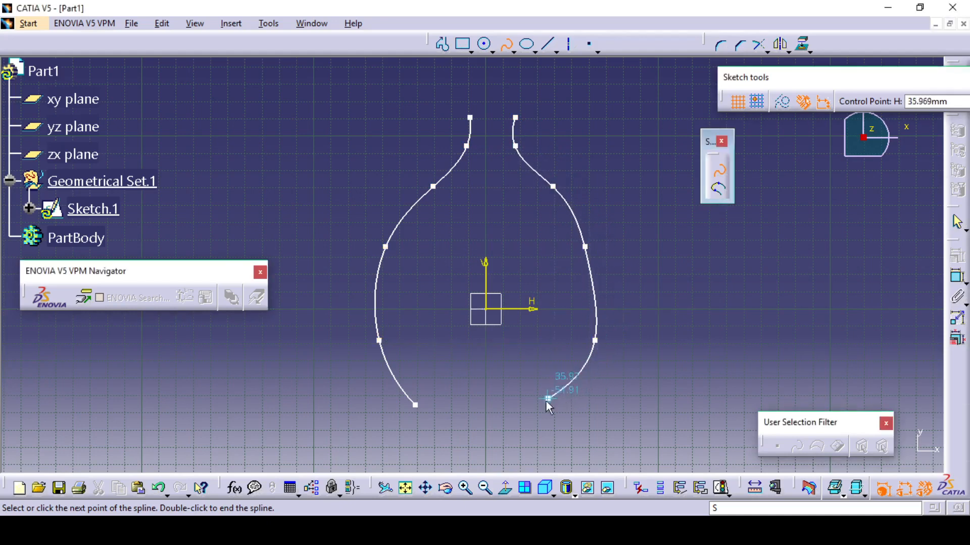
pyautogui.click(544, 405)
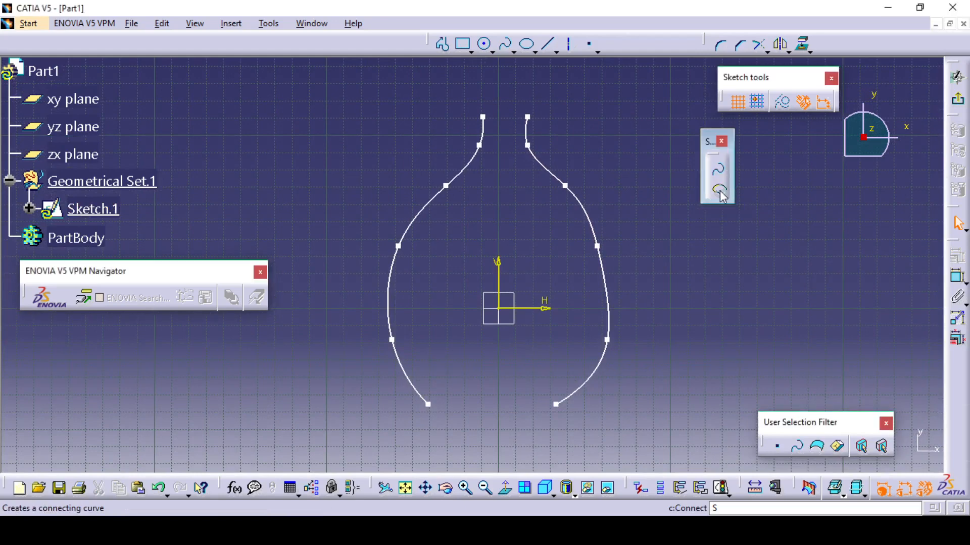
# - Start the Connect Curve command to bridge the splines' bottom ends
pyautogui.click(719, 190)
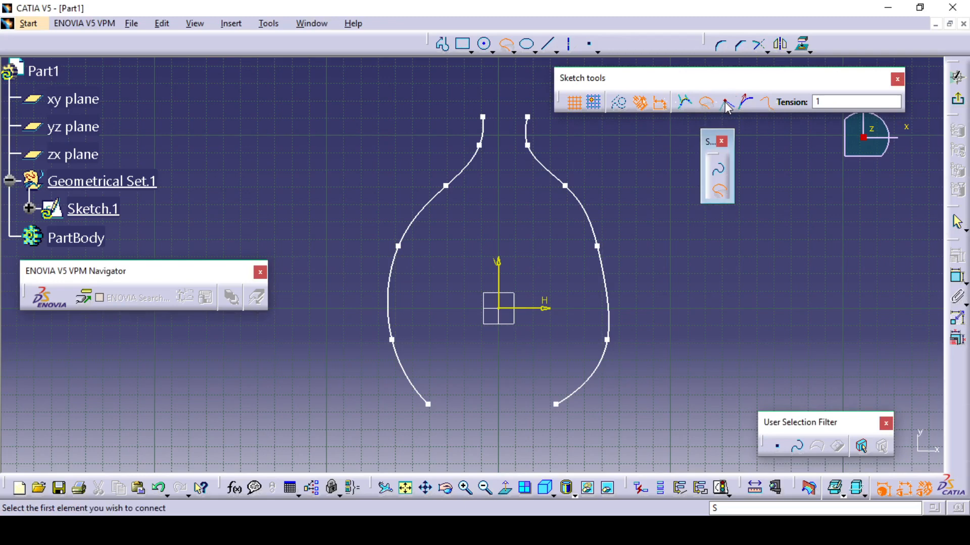
pyautogui.moveTo(745, 102)
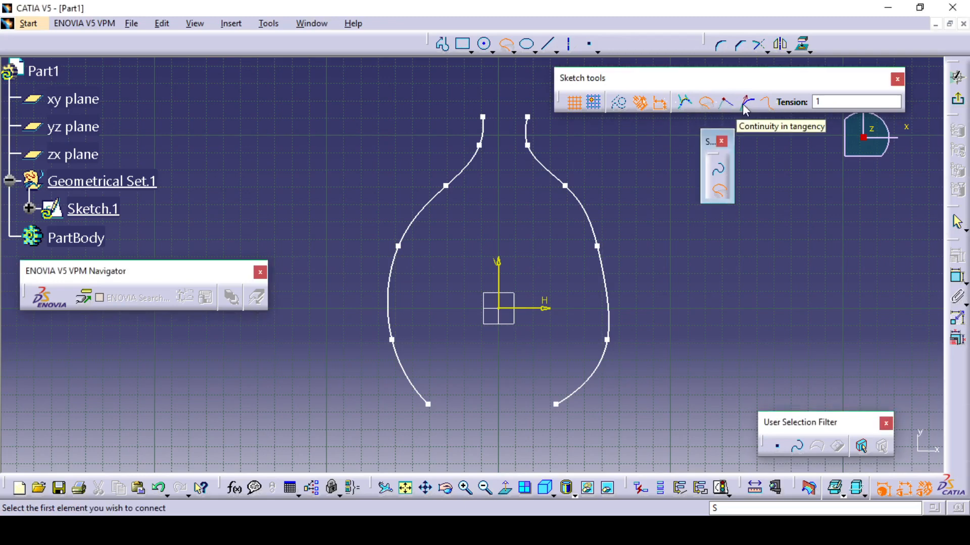
pyautogui.moveTo(767, 105)
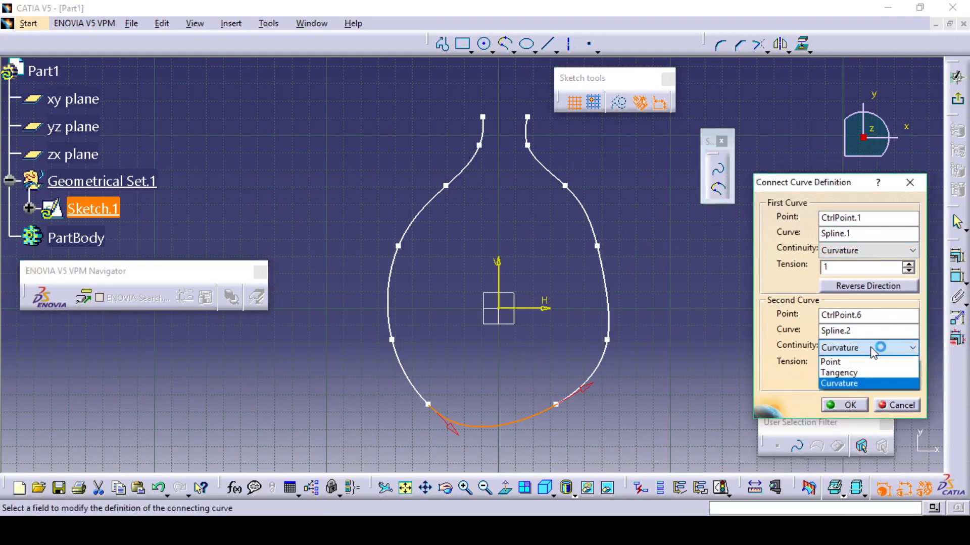
# - Set tangency continuity on the connecting curve's second end
pyautogui.click(839, 383)
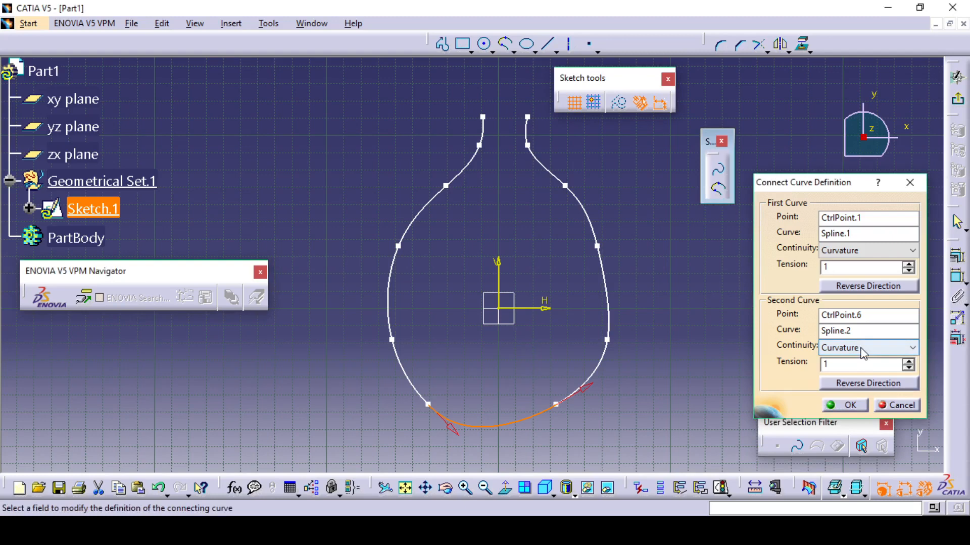
pyautogui.click(868, 348)
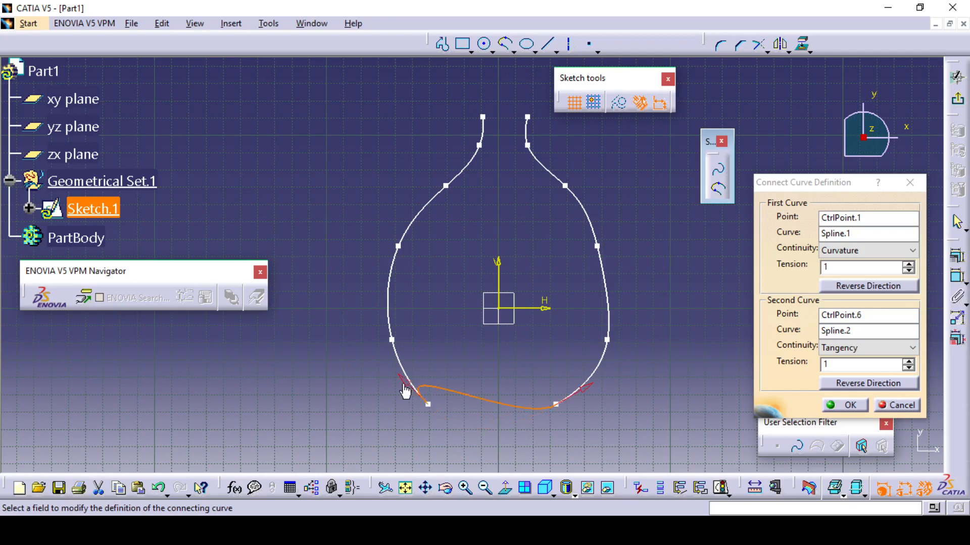
pyautogui.click(859, 364)
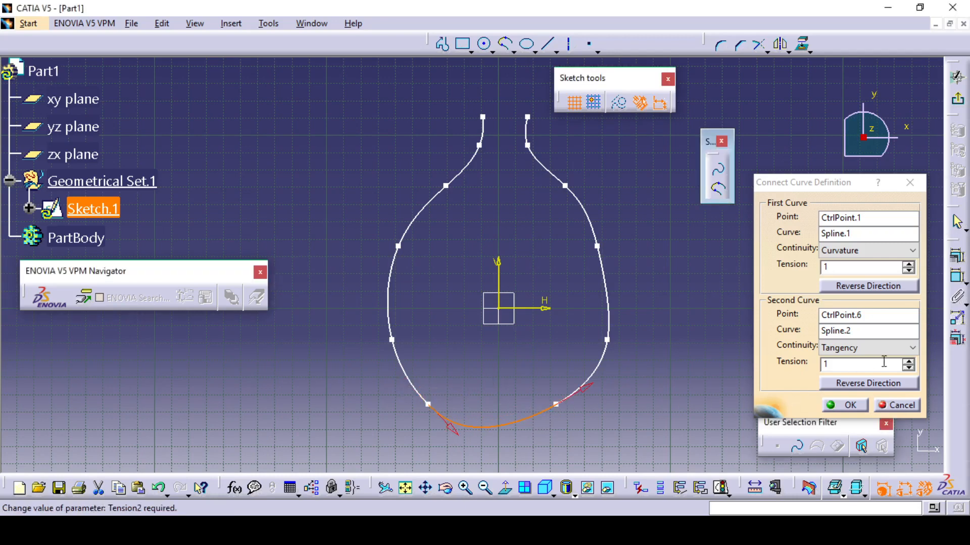
# - Adjust the tension spinners at both curve ends, bringing the second end's tension to 1
pyautogui.click(907, 263)
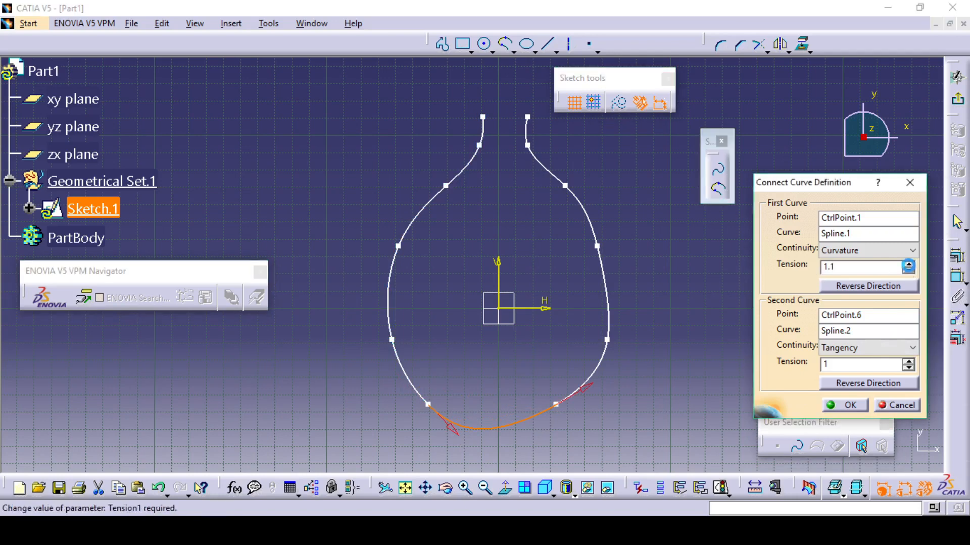
pyautogui.click(909, 263)
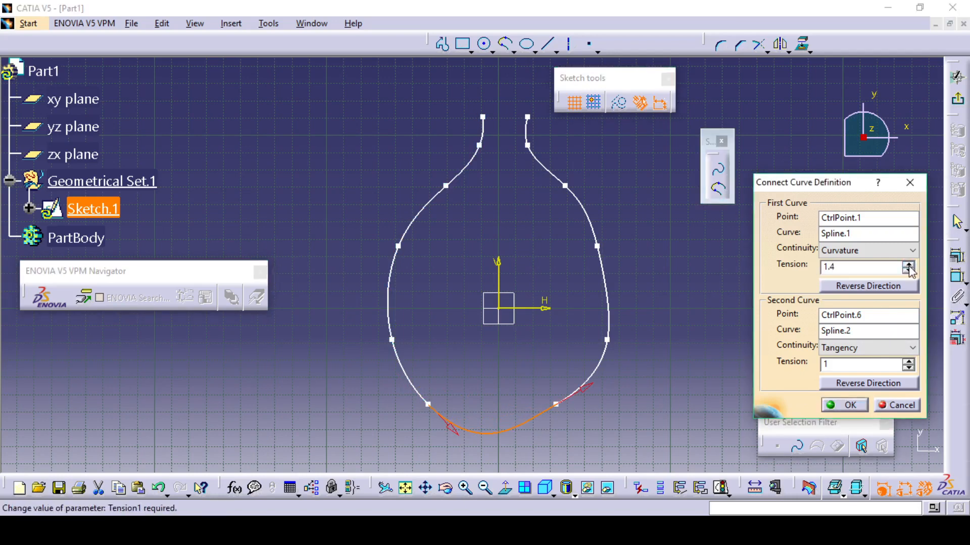
pyautogui.click(909, 261)
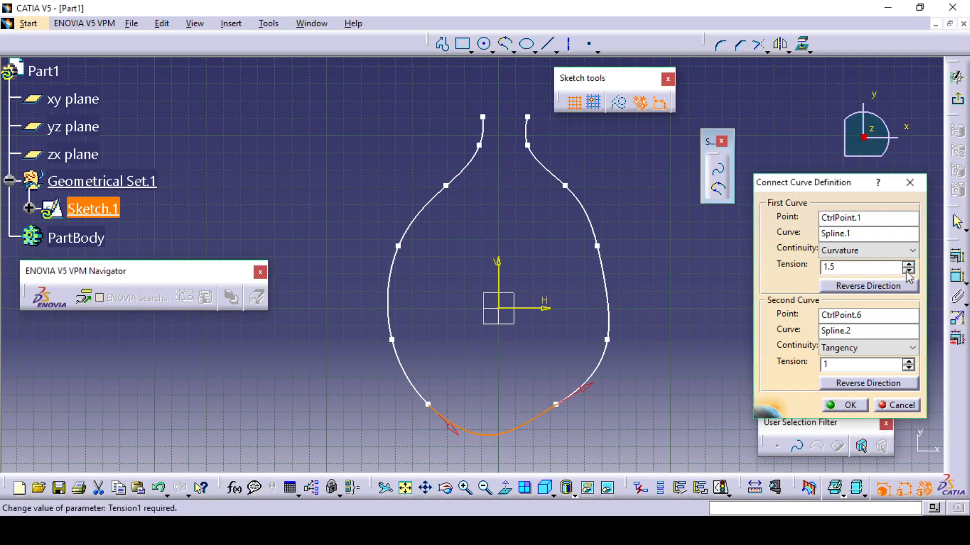
pyautogui.click(909, 262)
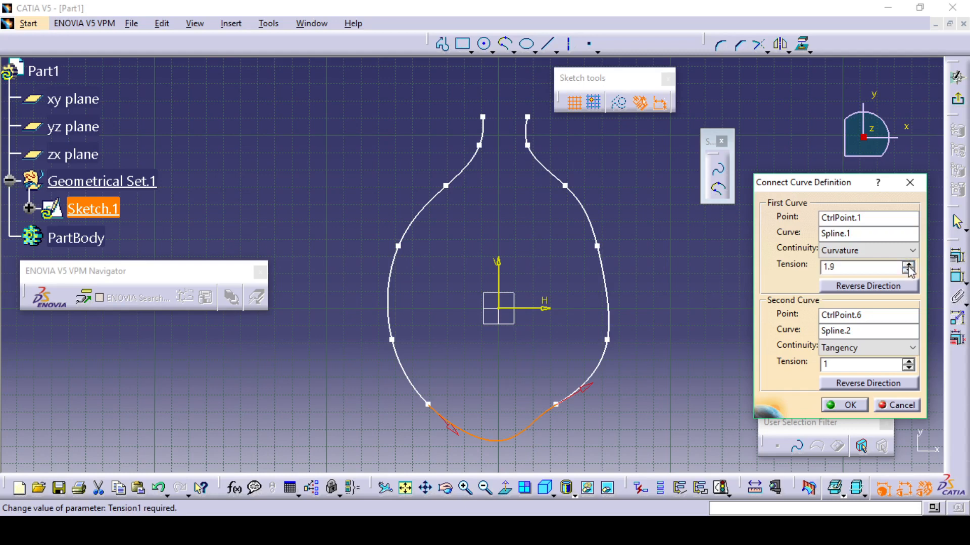
pyautogui.click(909, 360)
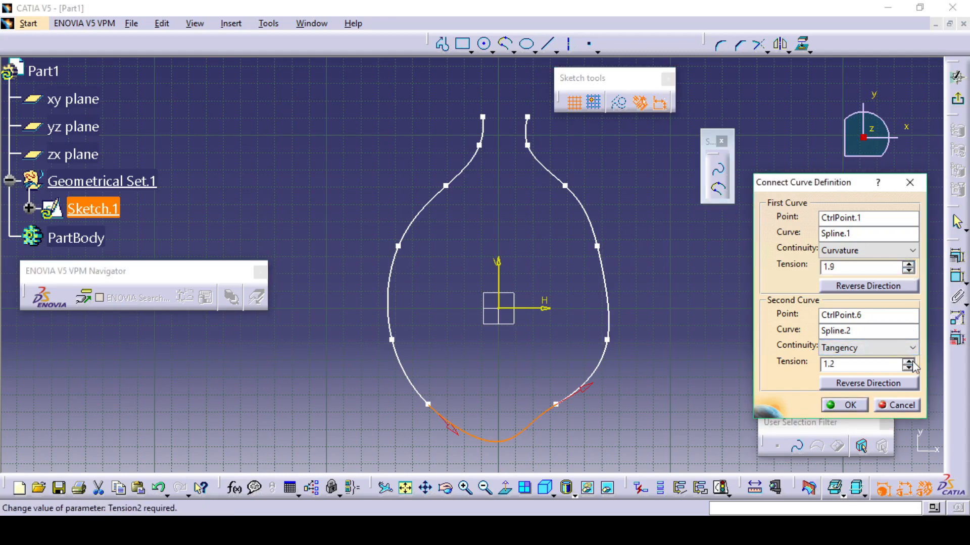
pyautogui.click(913, 360)
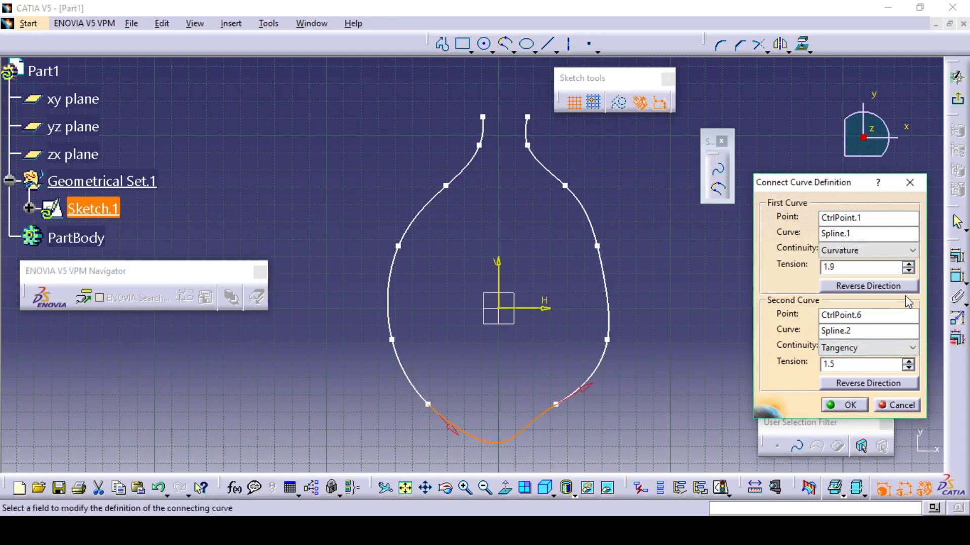
pyautogui.click(909, 271)
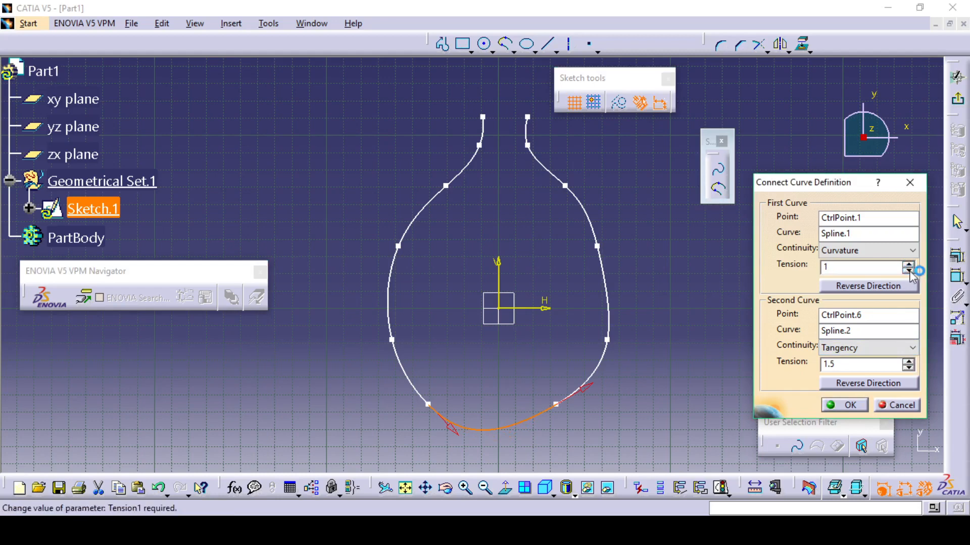
pyautogui.click(909, 367)
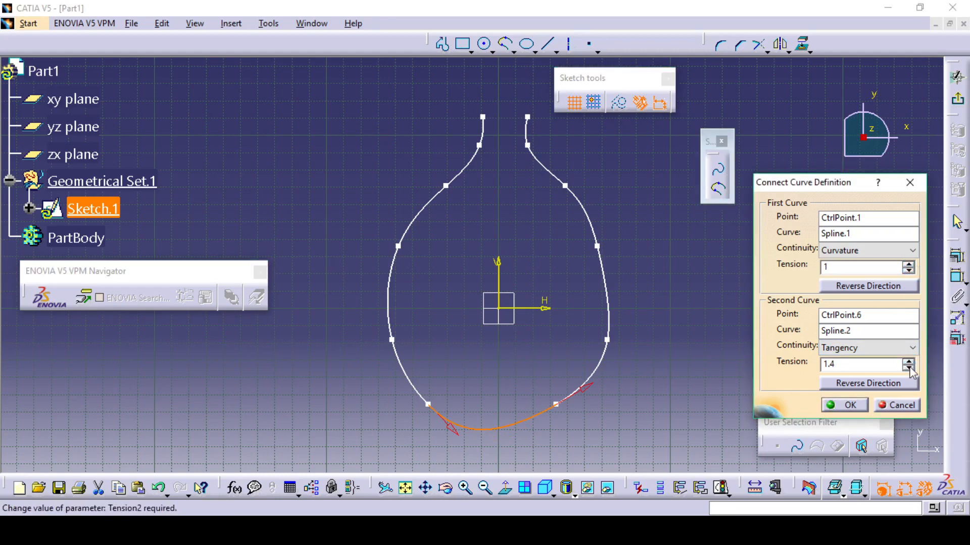
pyautogui.click(909, 368)
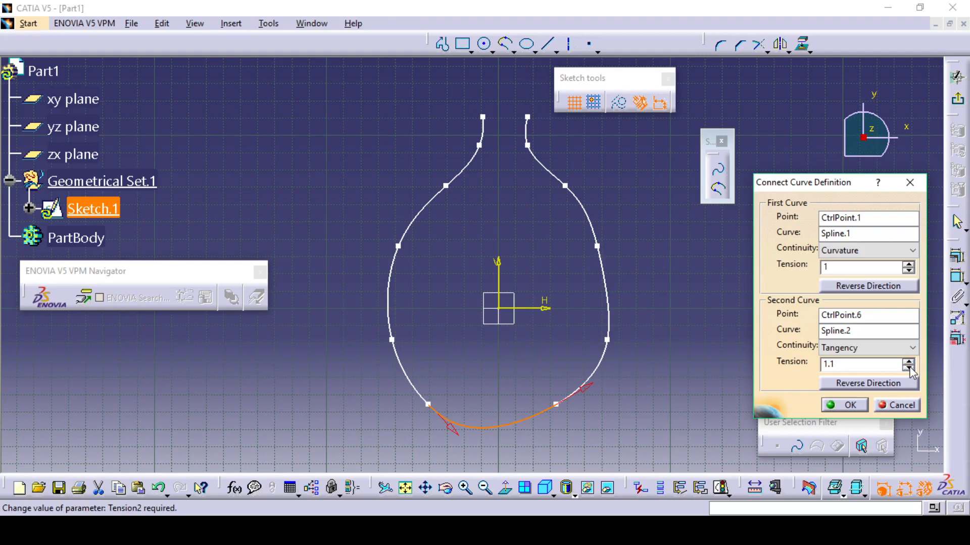
pyautogui.click(909, 367)
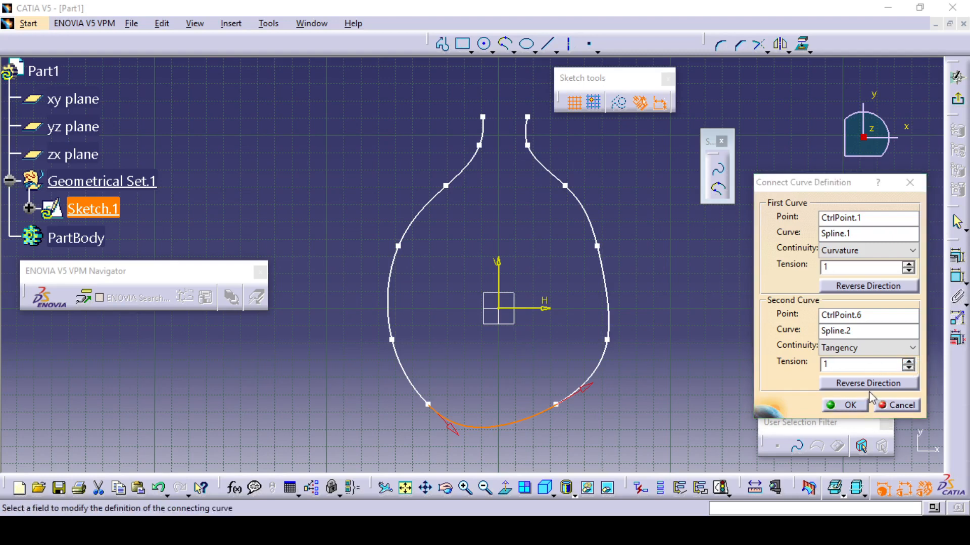
pyautogui.moveTo(650, 391)
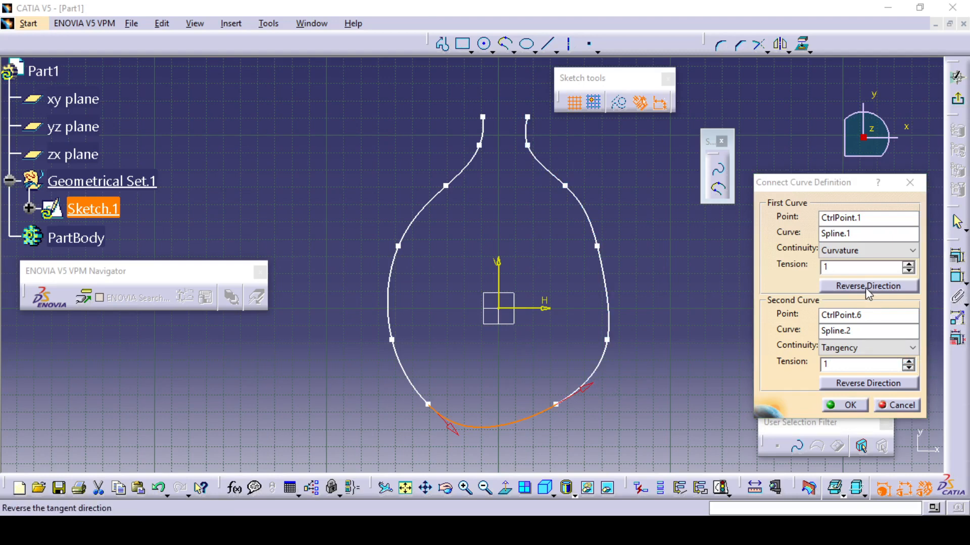
pyautogui.click(868, 286)
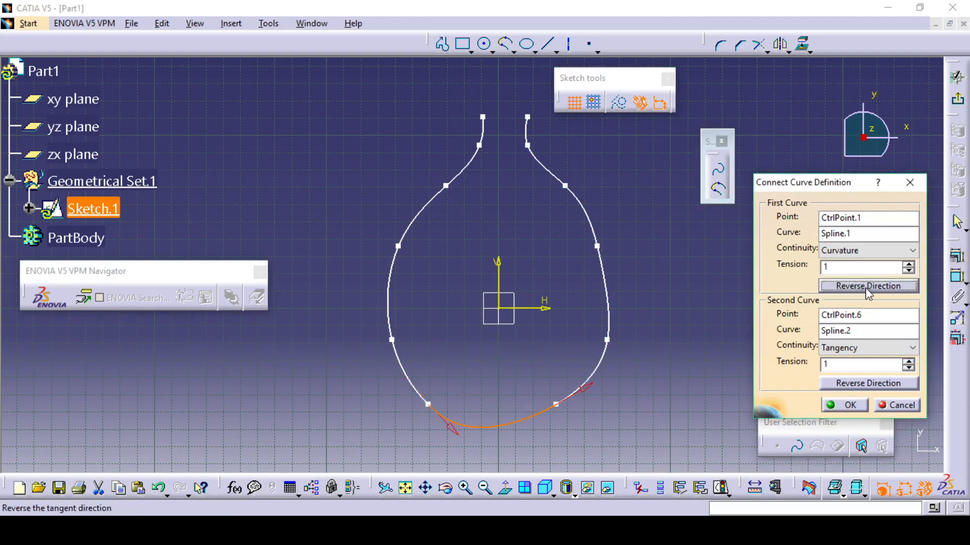
pyautogui.click(867, 382)
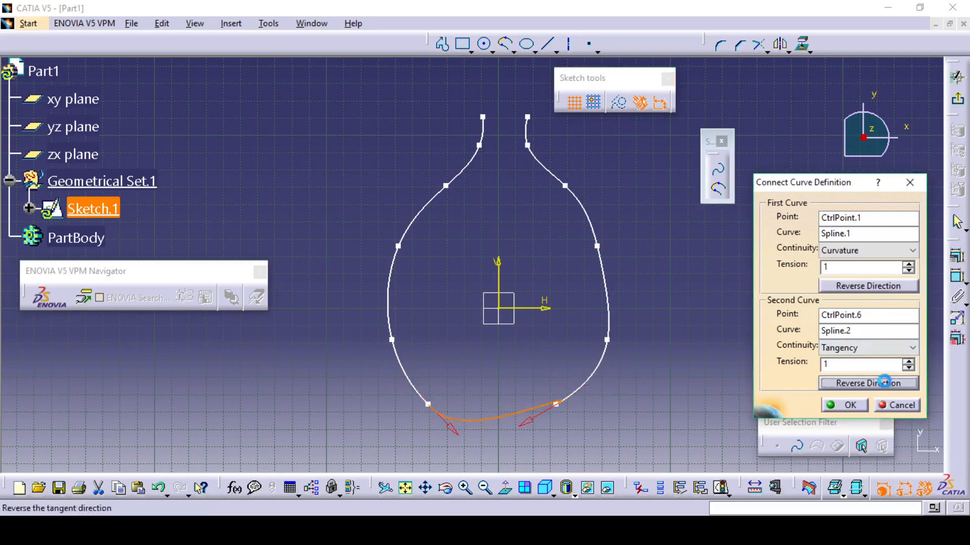
pyautogui.click(868, 383)
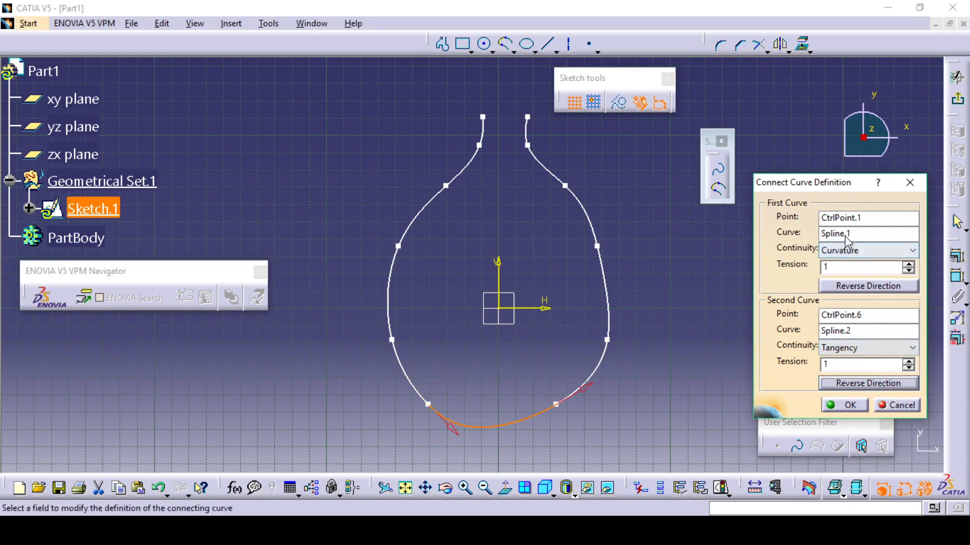
pyautogui.click(865, 234)
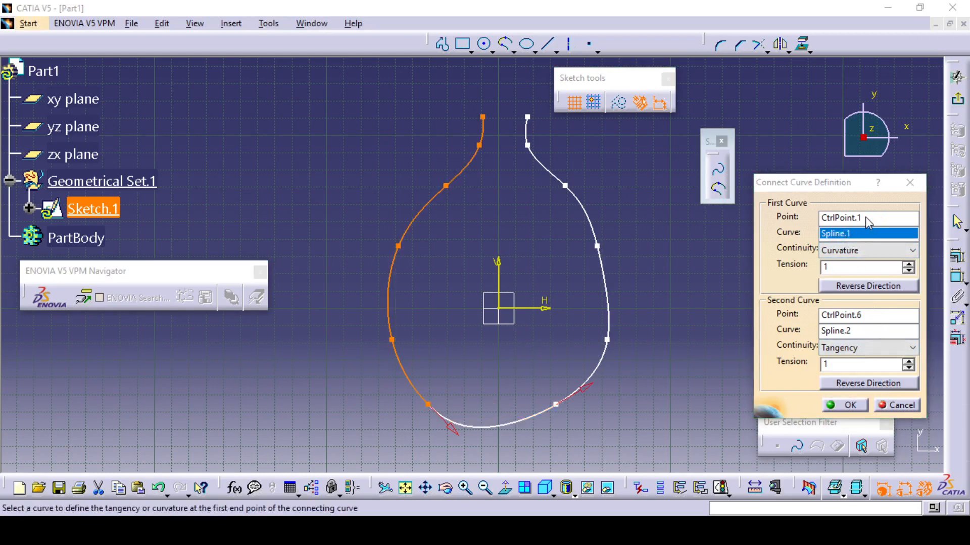
pyautogui.click(867, 330)
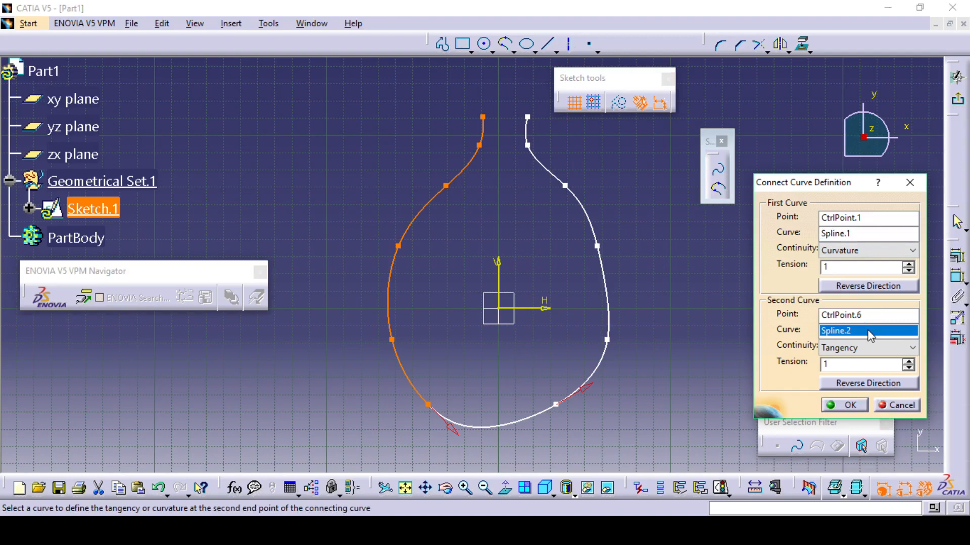
pyautogui.click(868, 218)
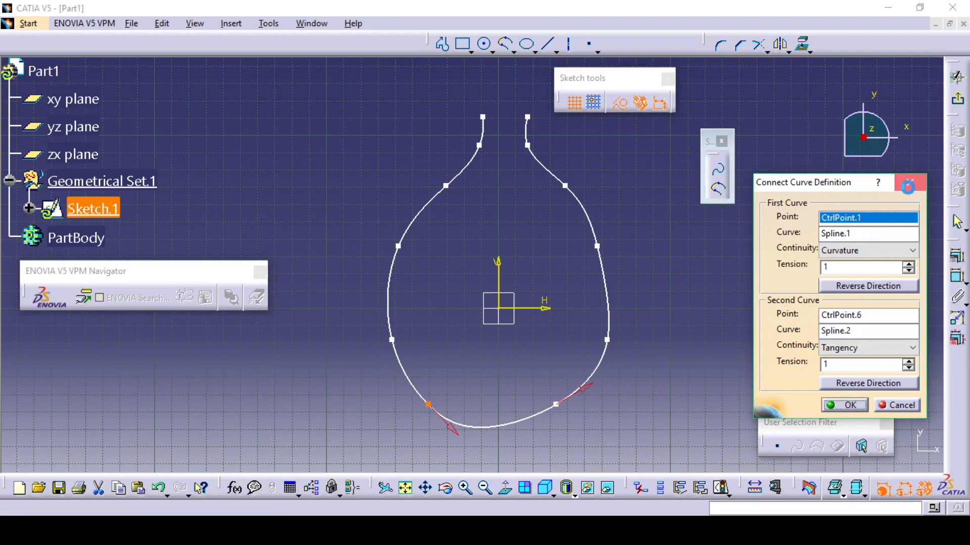
# - Confirm and close the Connect Curve Definition dialog
pyautogui.click(843, 405)
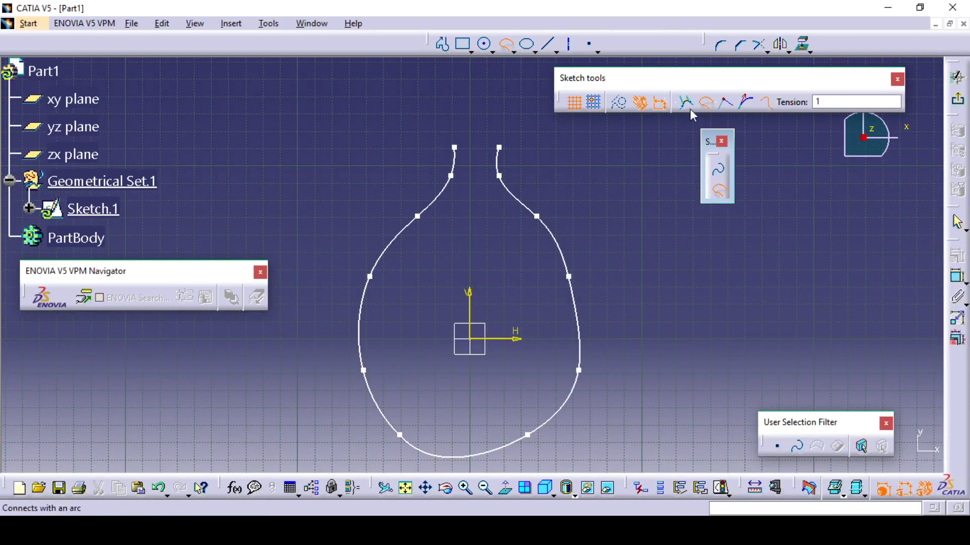
pyautogui.moveTo(686, 102)
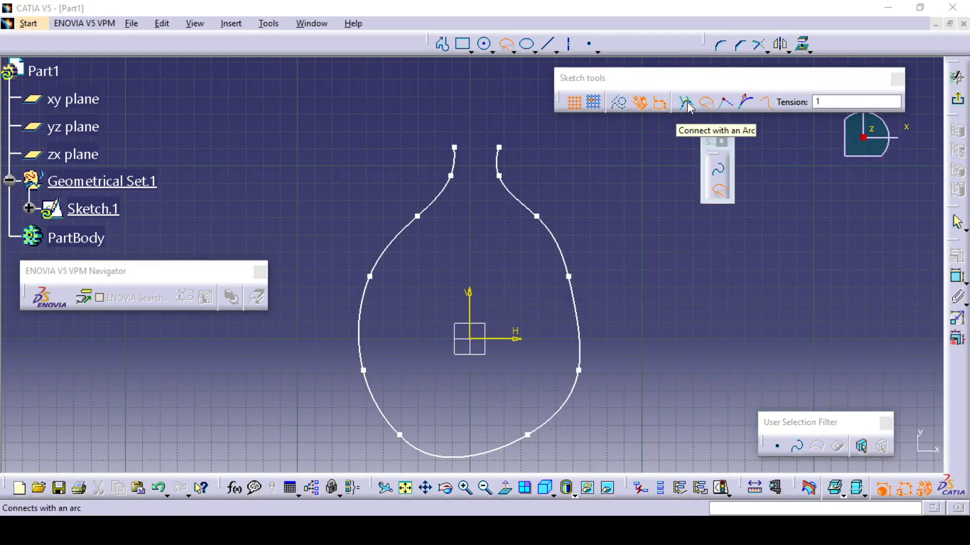
# - Bridge the two neck ends of the vase splines with a connecting arc
pyautogui.click(686, 102)
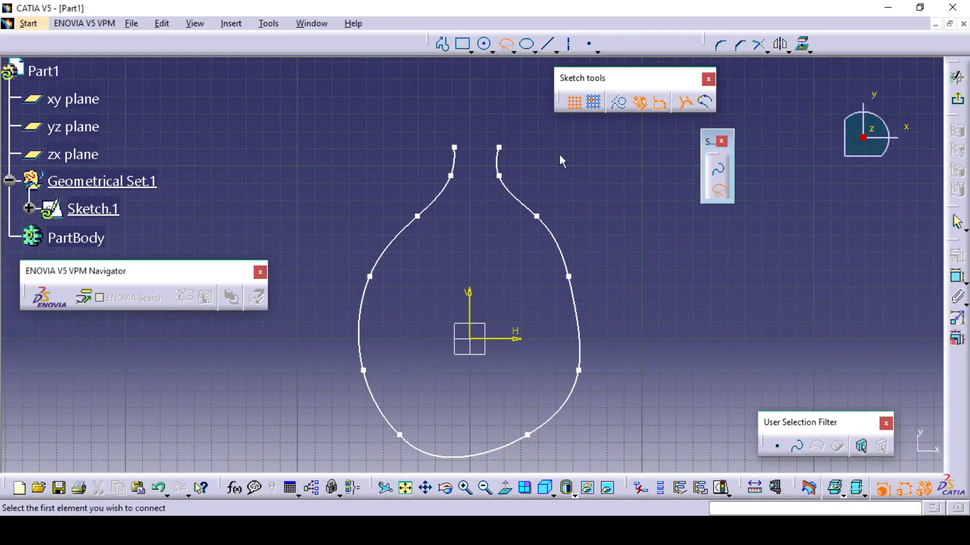
pyautogui.click(454, 149)
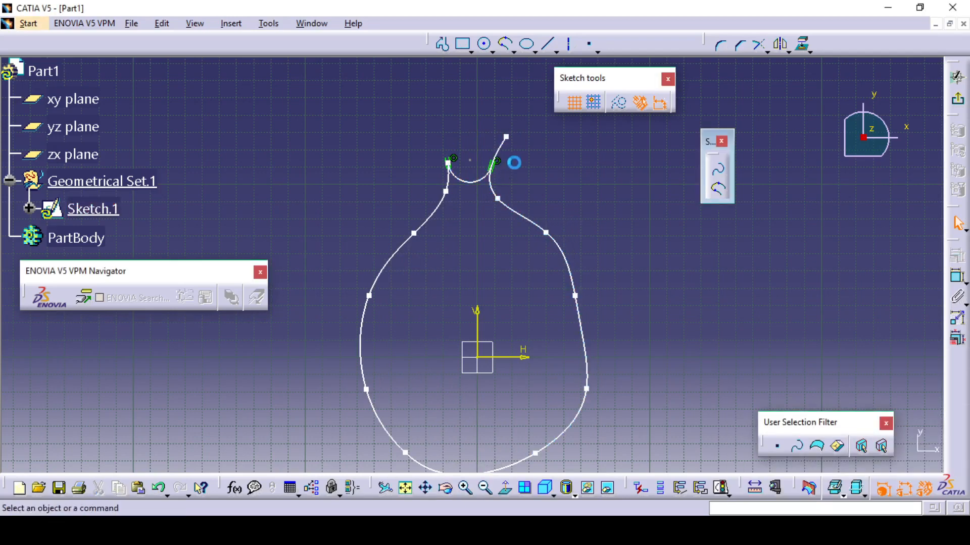
pyautogui.click(716, 173)
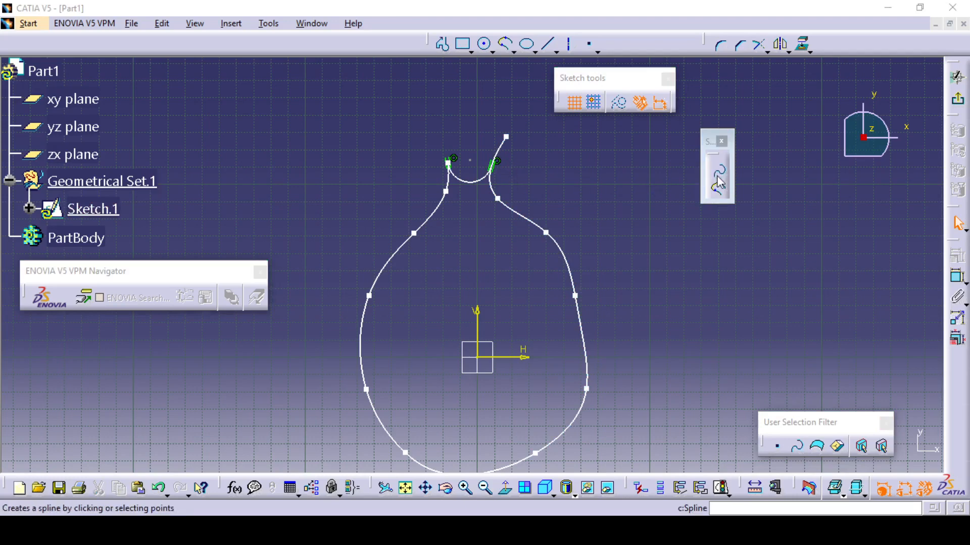
pyautogui.click(659, 102)
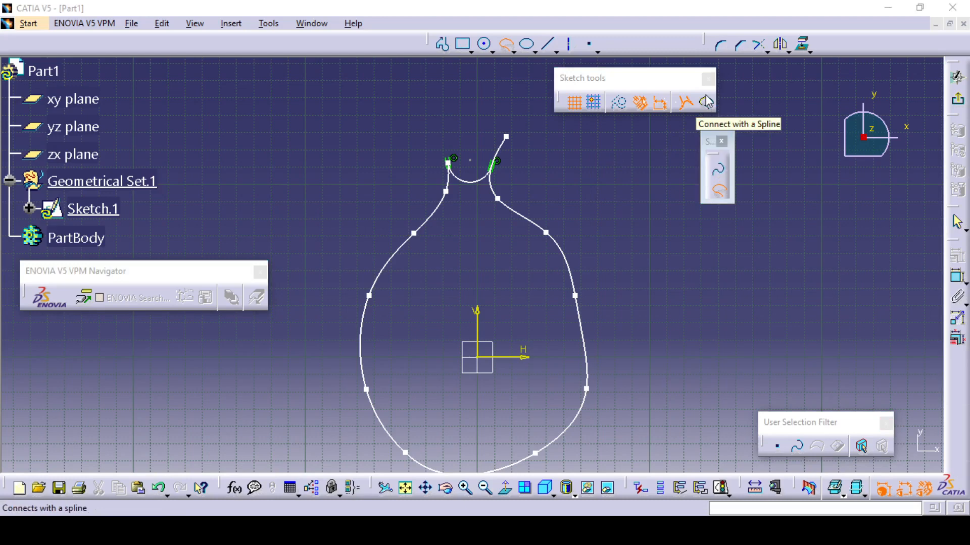
# - Switch the connection type to spline and bring up the Conic curve options
pyautogui.click(705, 102)
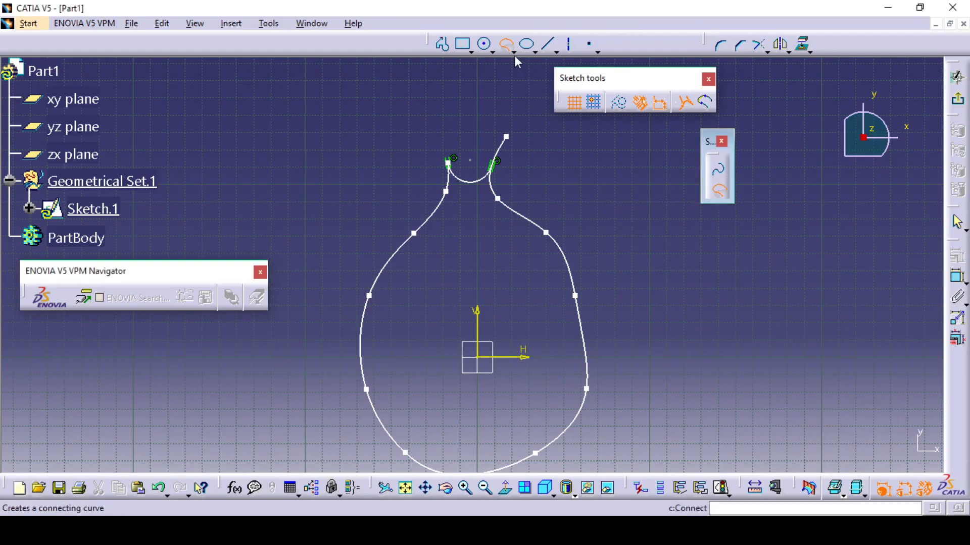
pyautogui.click(534, 44)
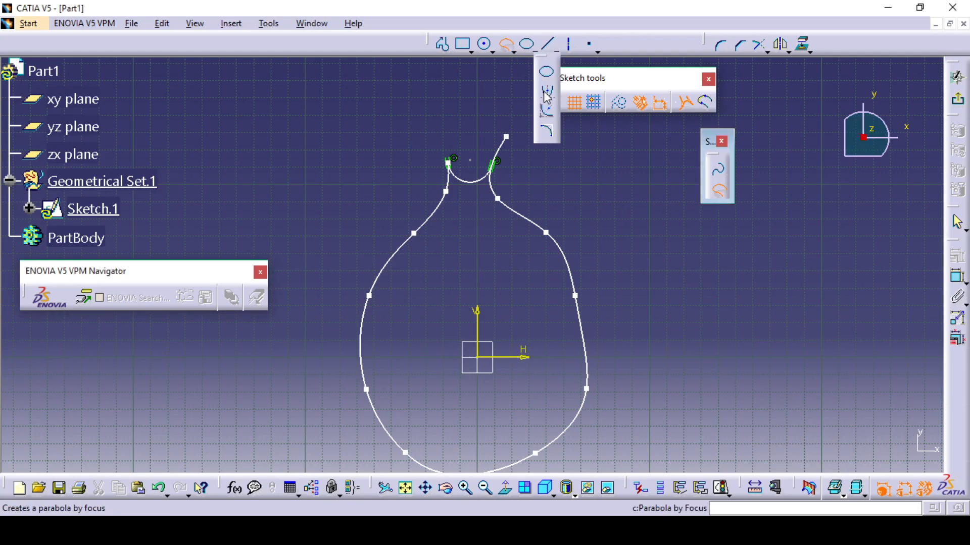